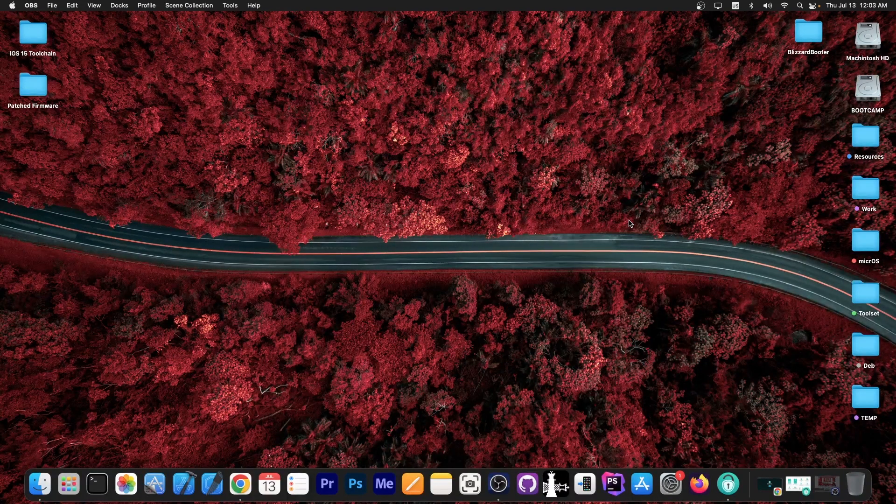
pyautogui.moveTo(624, 222)
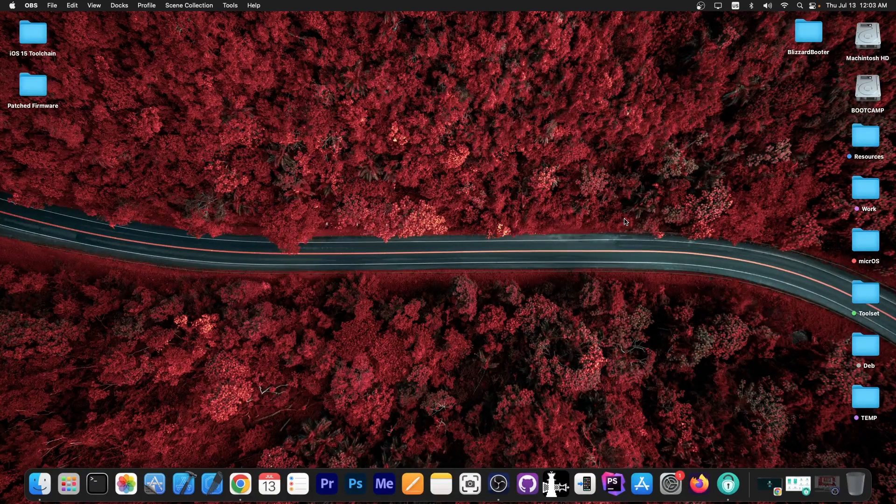
pyautogui.moveTo(743, 473)
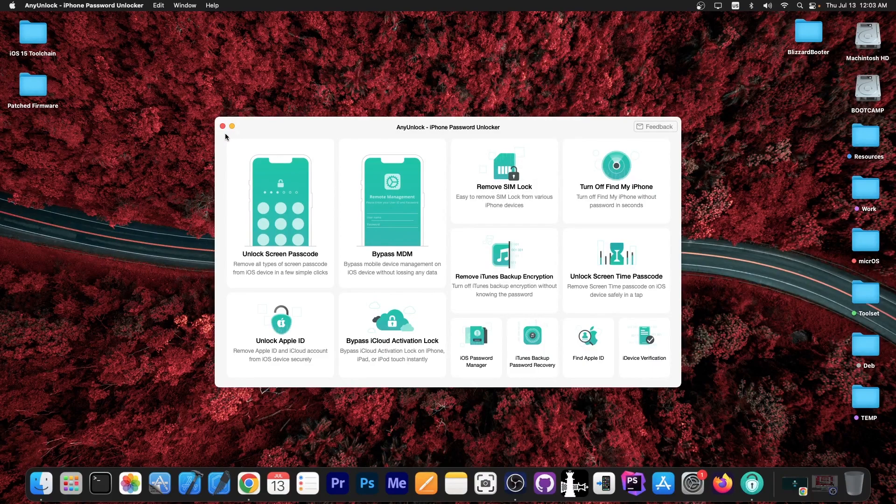
# Close AnyUnlock and open opa334's tweet about giving up spinlock research
pyautogui.click(247, 483)
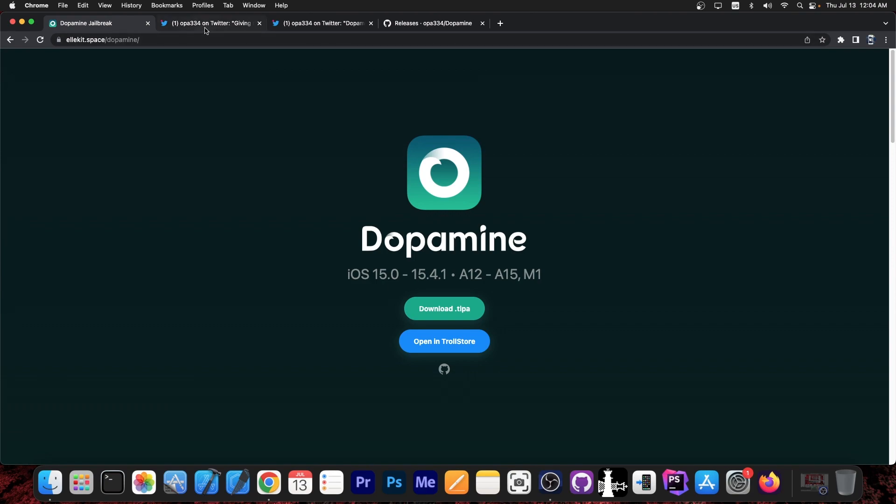
pyautogui.click(209, 23)
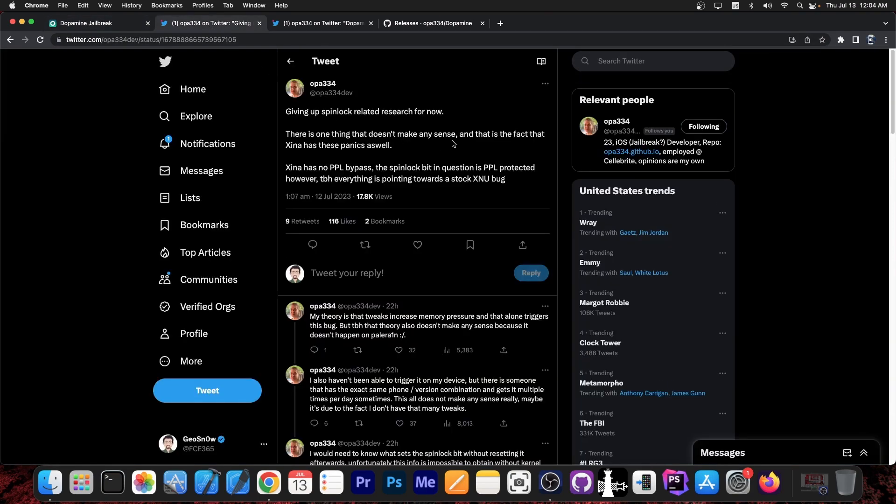
# Review the Dopamine 1.1.2 release notes, highlighting the launchd crash reporter note
pyautogui.click(431, 23)
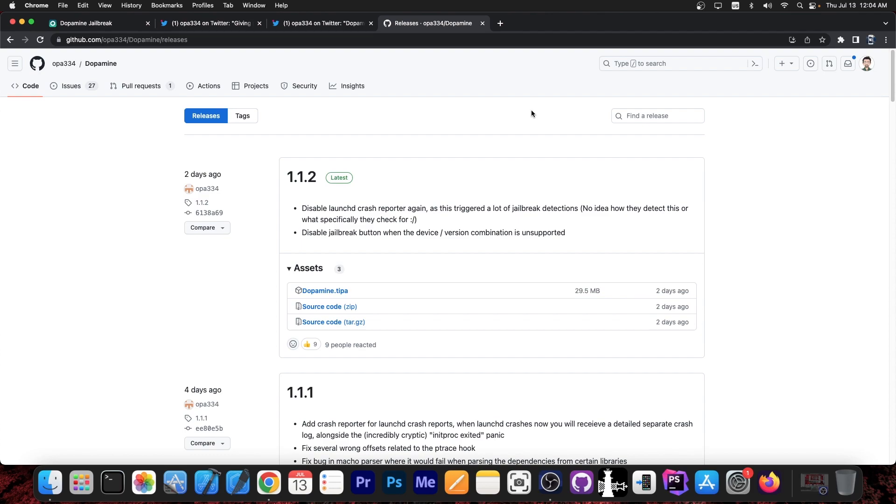
pyautogui.moveTo(531, 109)
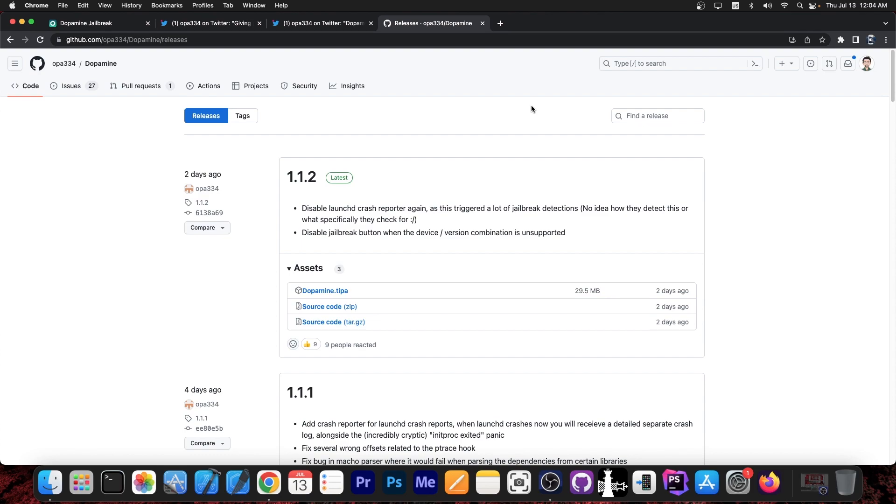
pyautogui.moveTo(539, 136)
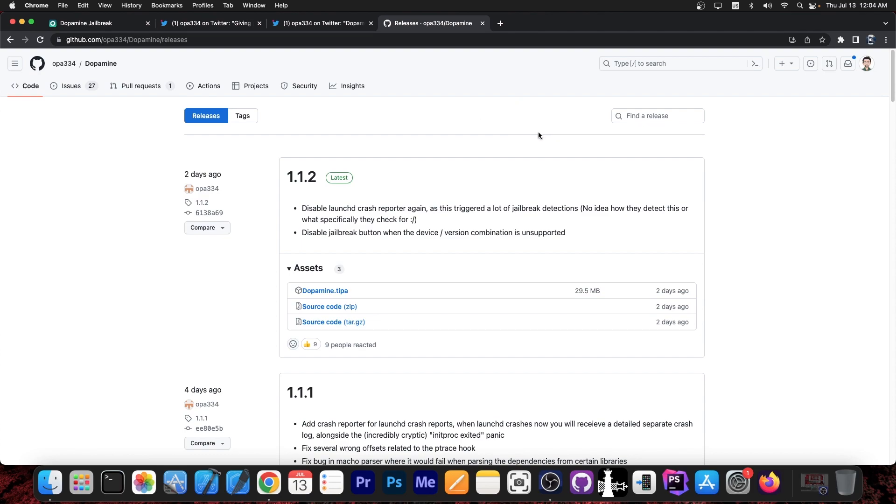
pyautogui.moveTo(529, 135)
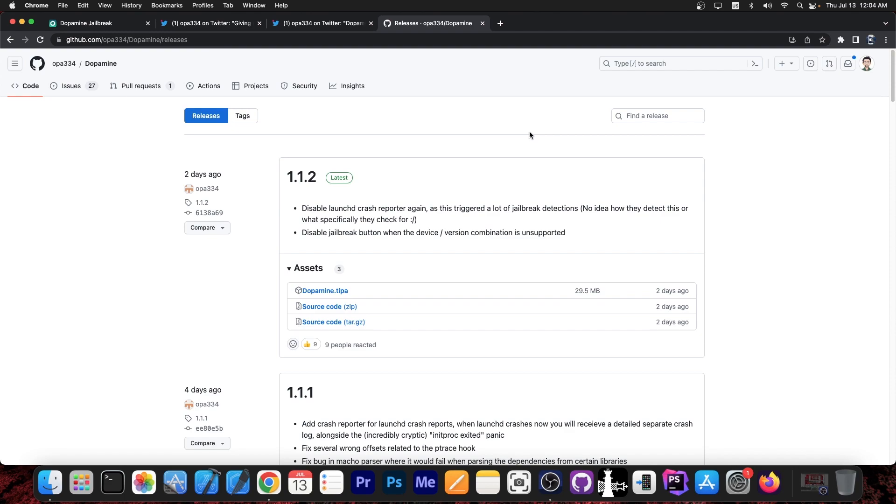
pyautogui.moveTo(514, 136)
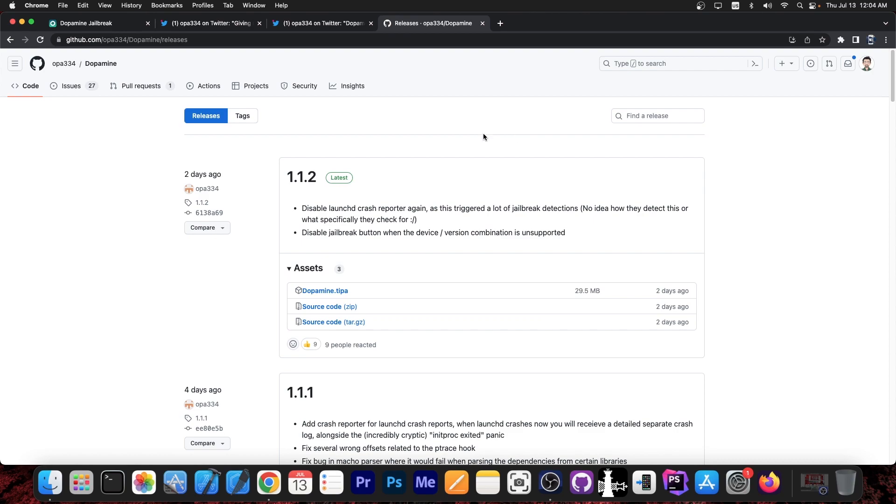
pyautogui.moveTo(347, 245)
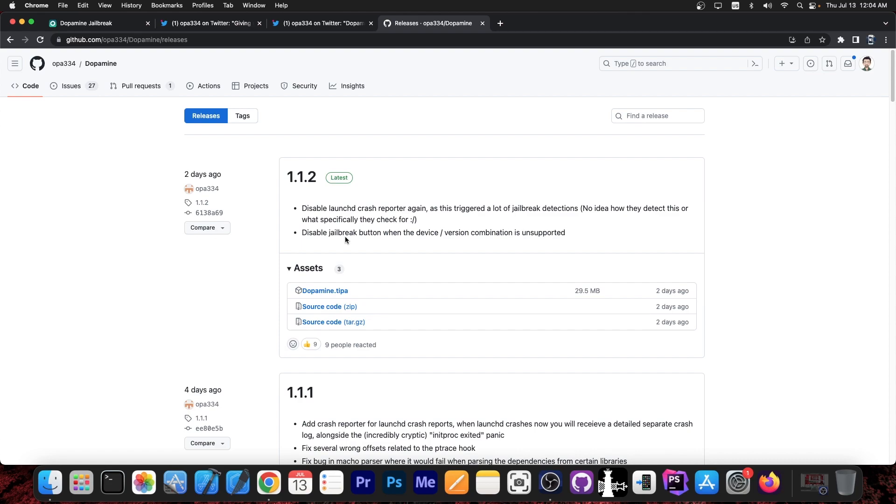
pyautogui.moveTo(315, 205)
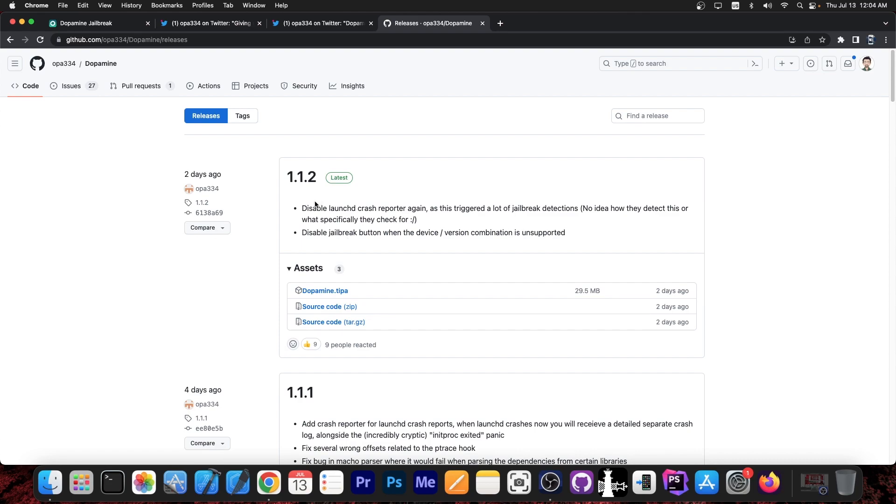
pyautogui.moveTo(302, 208); pyautogui.dragTo(417, 220)
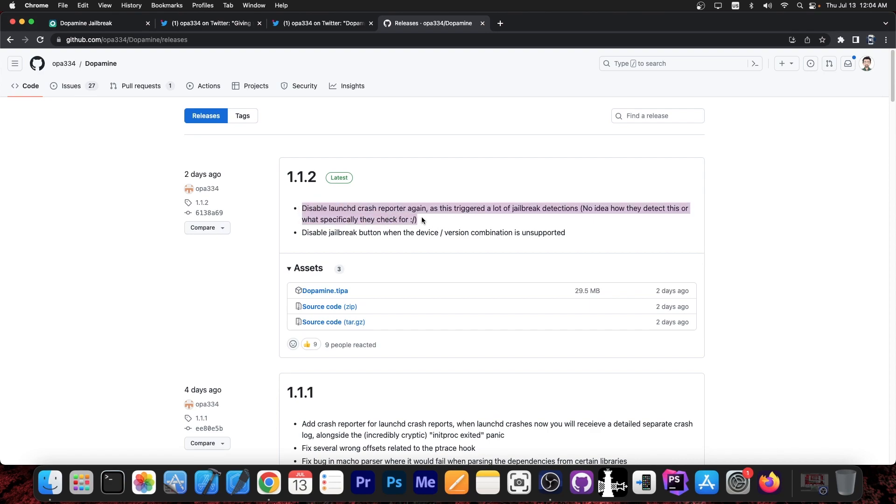
pyautogui.scroll(-3)
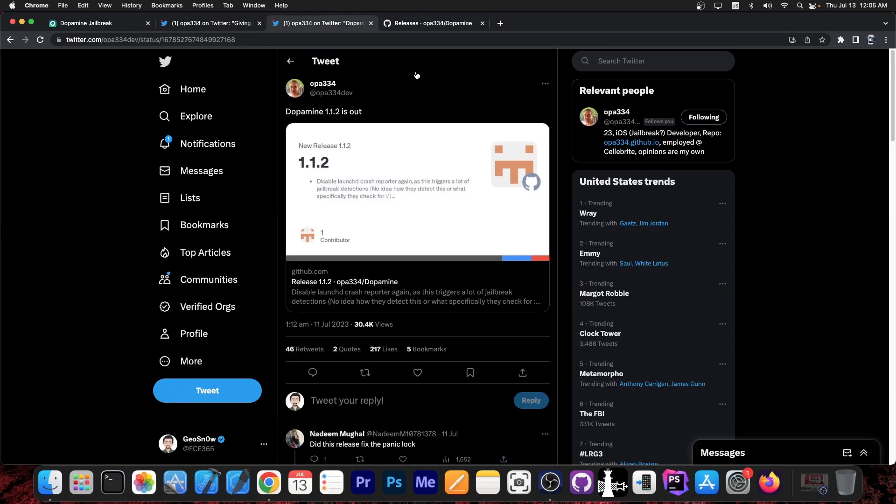
pyautogui.moveTo(424, 95)
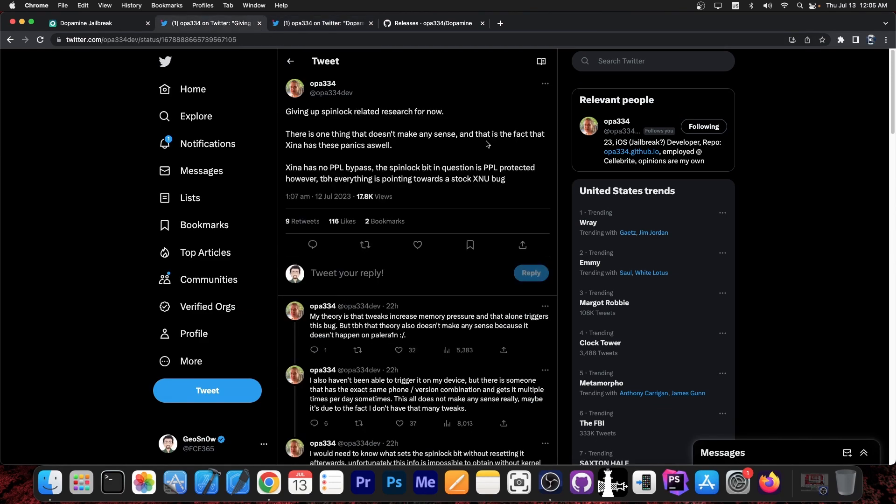
pyautogui.moveTo(490, 143)
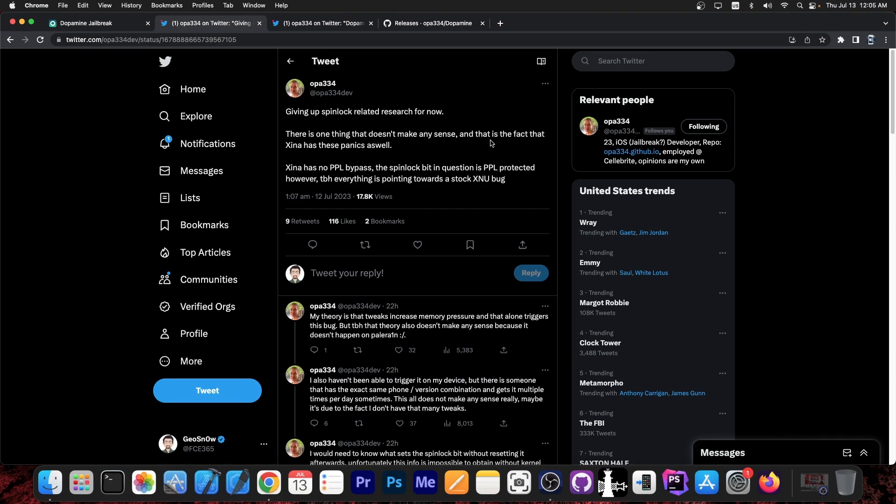
pyautogui.moveTo(487, 135)
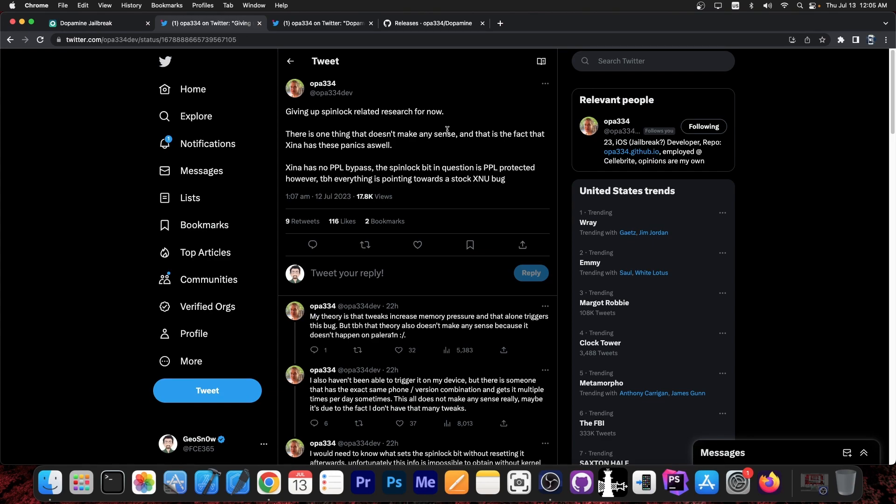
pyautogui.moveTo(407, 166)
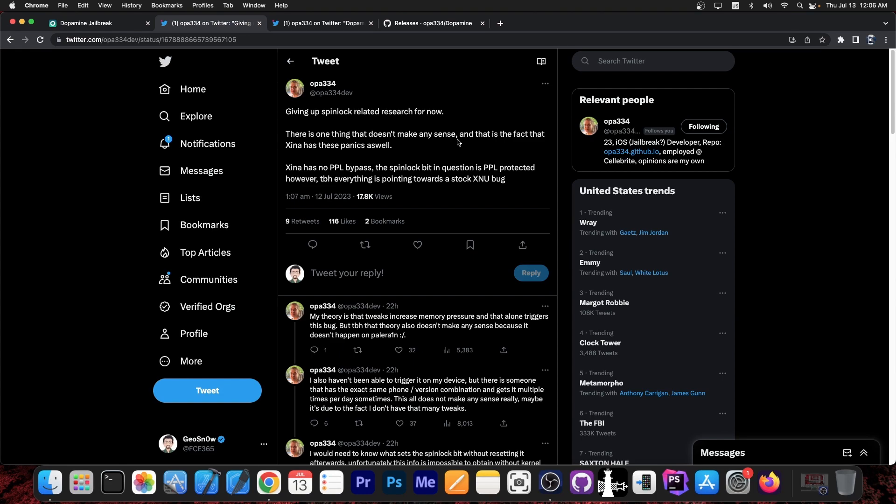
# Revisit the Dopamine releases tab, then close the Chrome window to the desktop
pyautogui.click(97, 23)
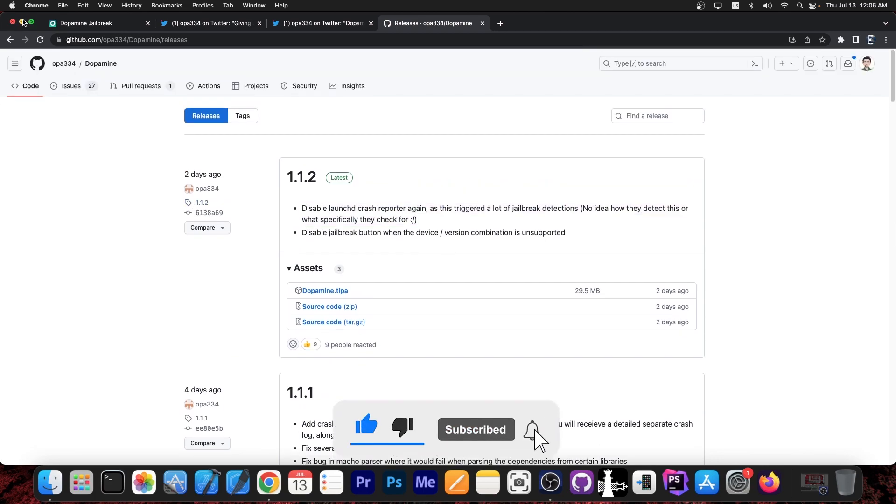
pyautogui.click(11, 23)
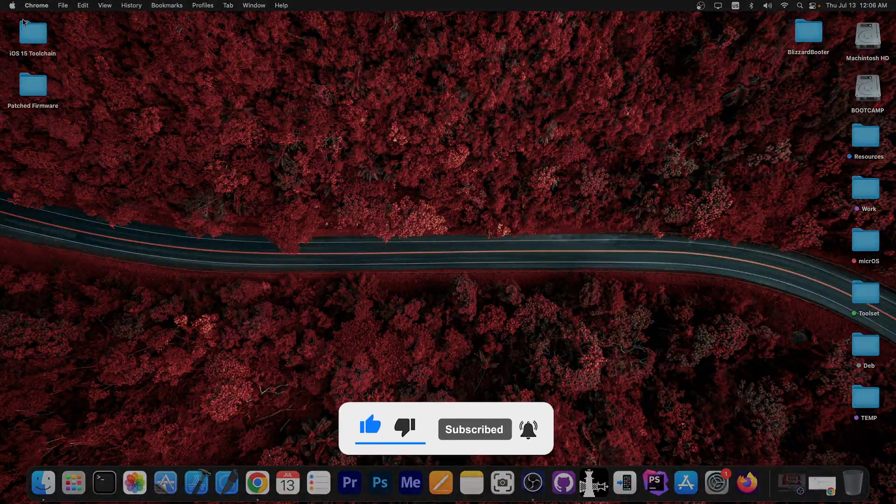